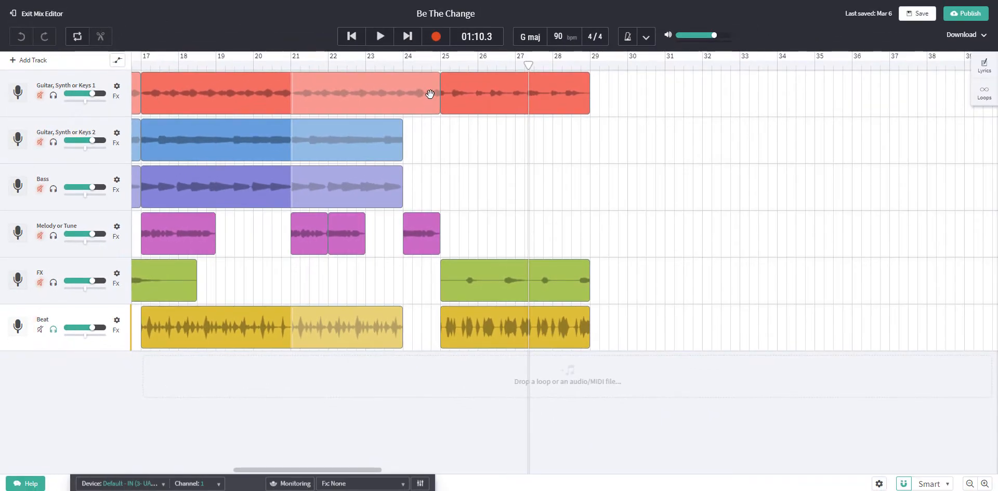
- Select the later Beat clip to trim it to about half its length
left_click(440, 67)
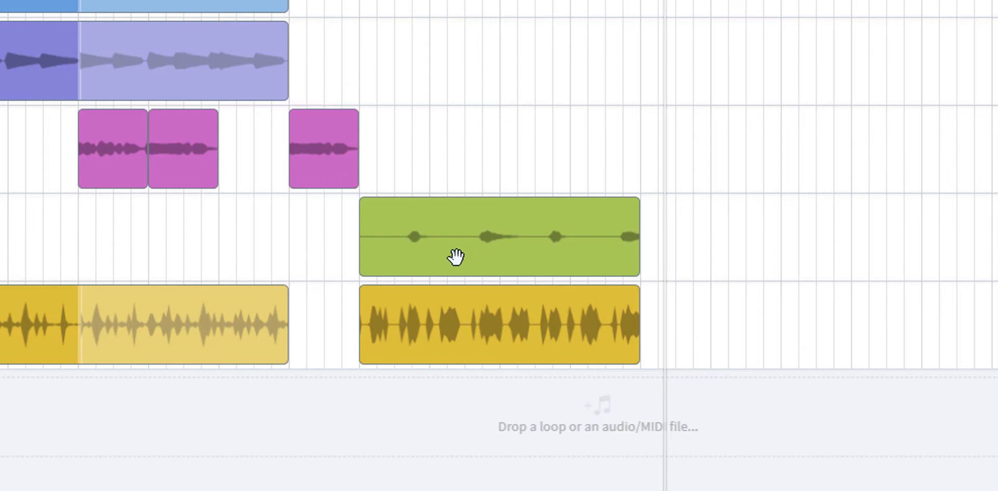
mouse_move(594, 251)
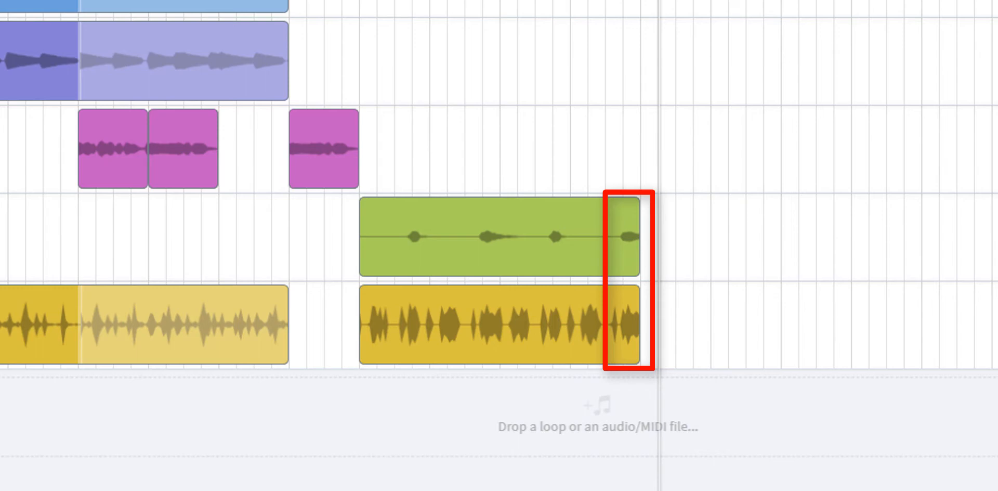
mouse_move(280, 56)
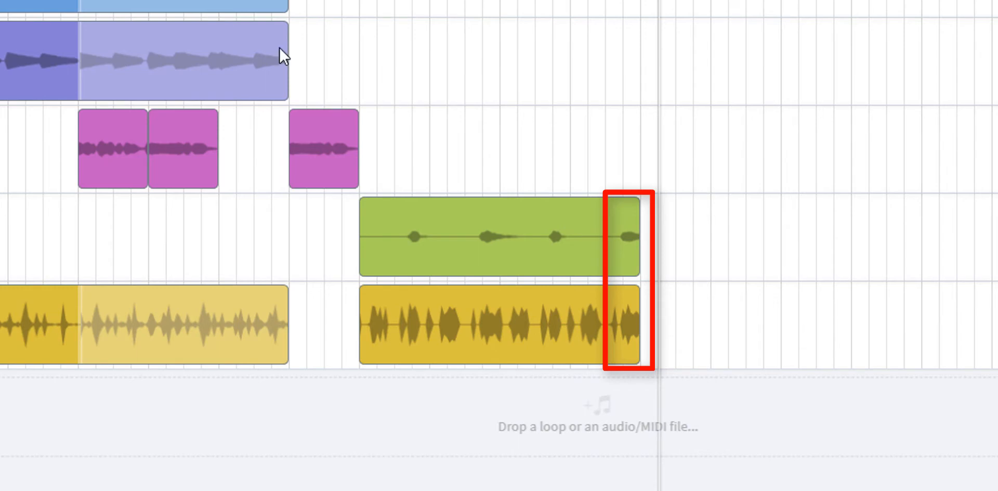
left_click(497, 329)
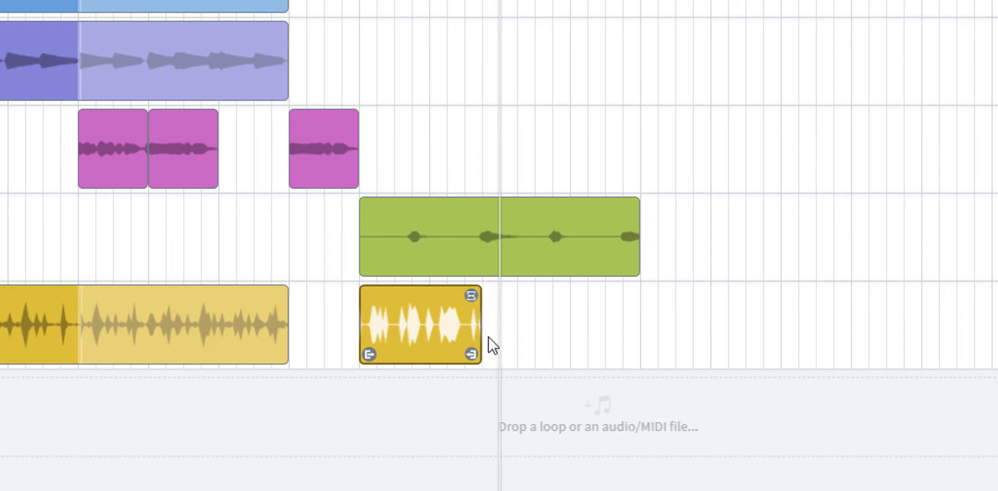
mouse_move(493, 301)
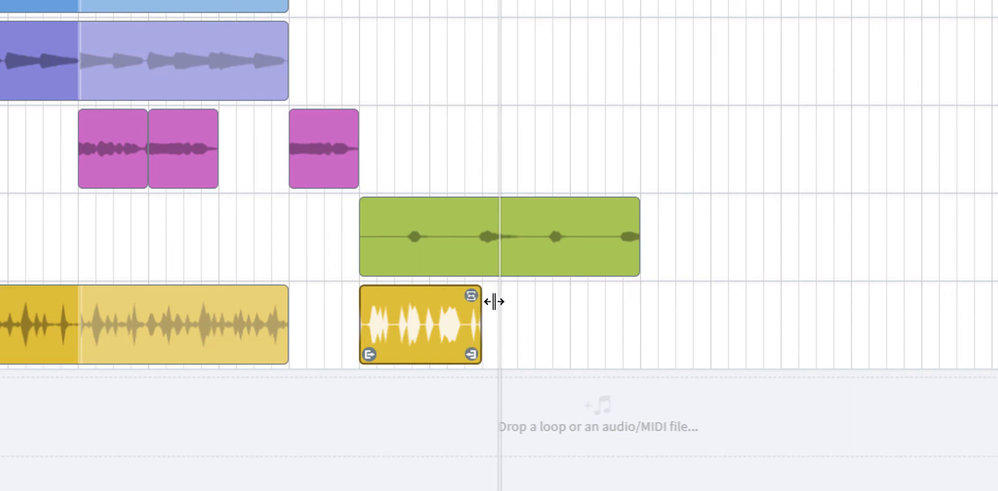
mouse_move(488, 258)
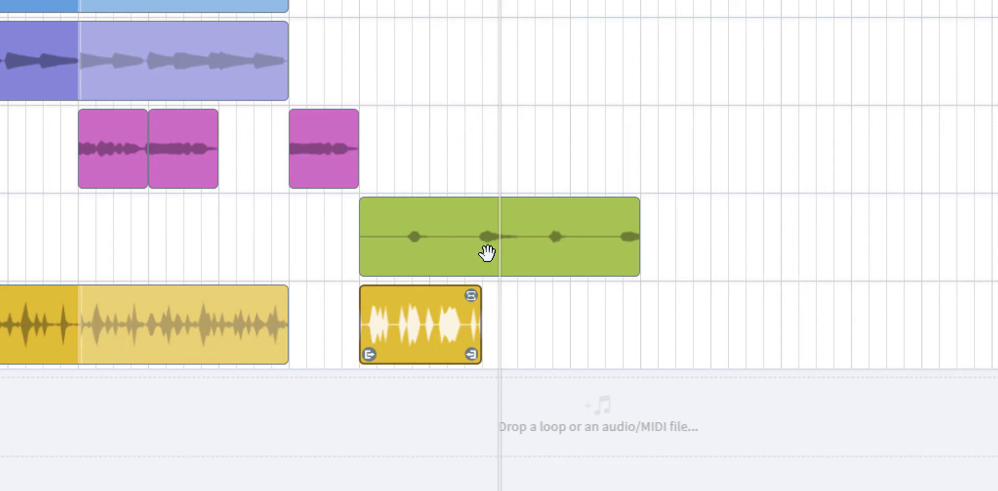
mouse_move(492, 253)
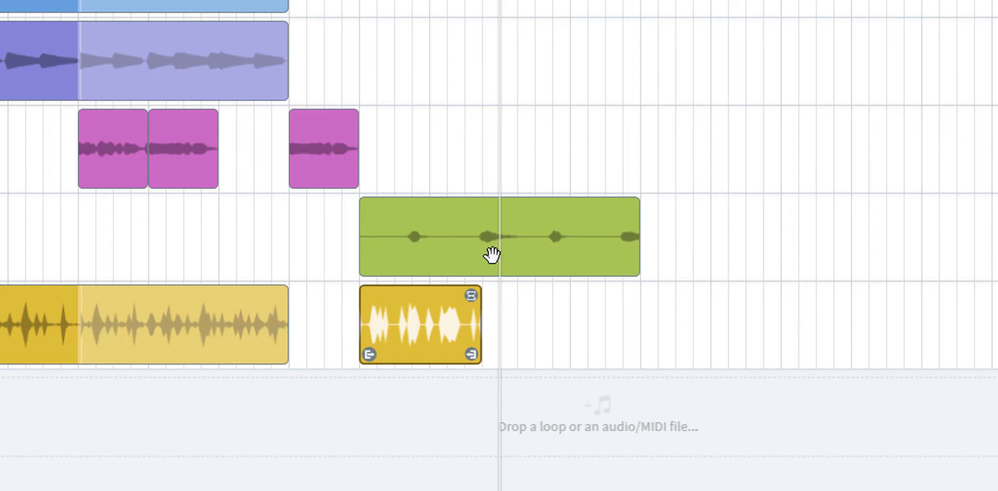
mouse_move(411, 329)
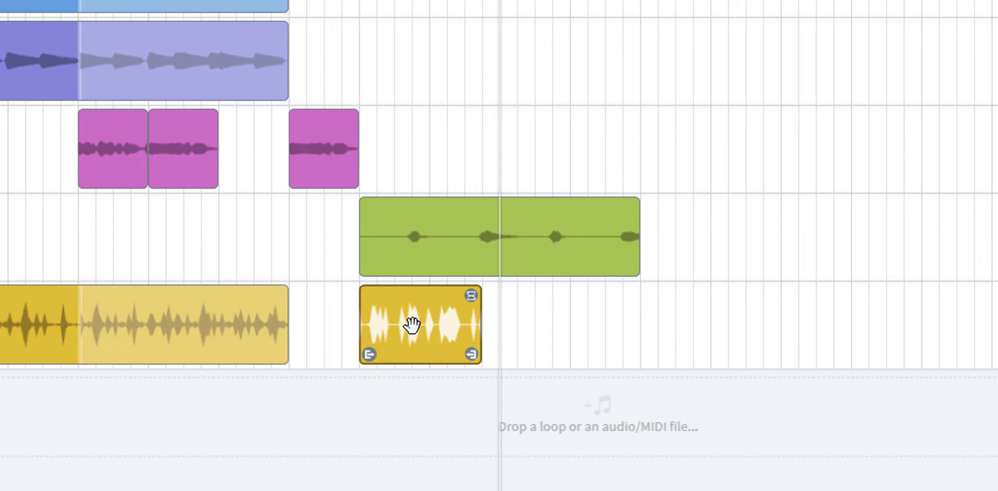
- Copy the shortened Beat clip from its context menu for pasting after the original
right_click(410, 327)
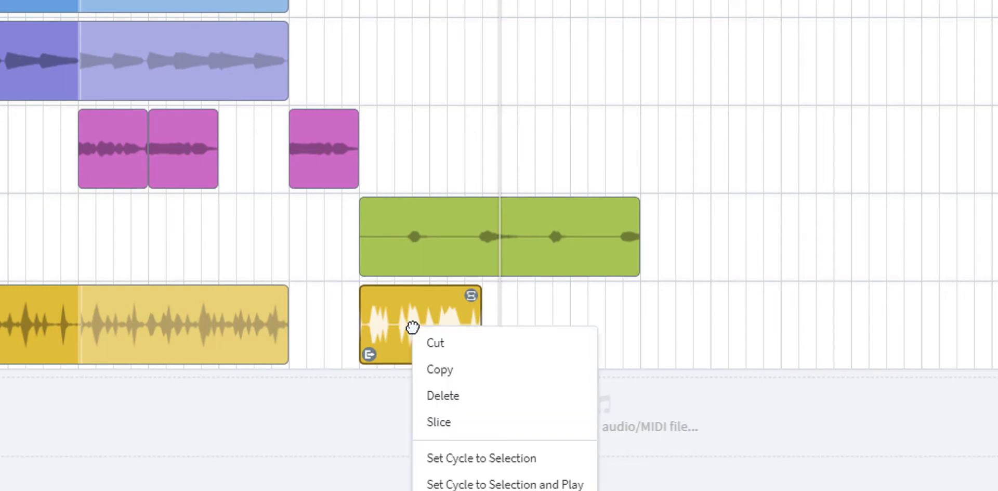
left_click(437, 369)
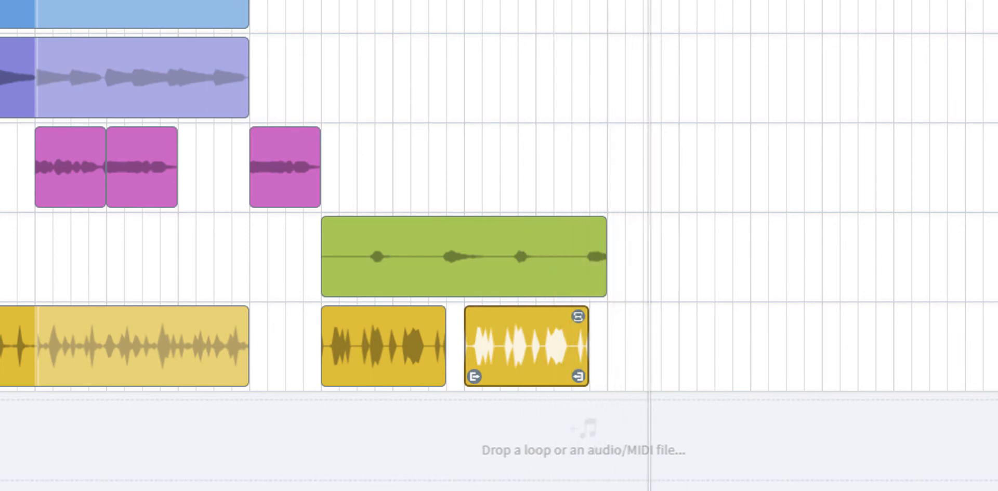
mouse_move(524, 344)
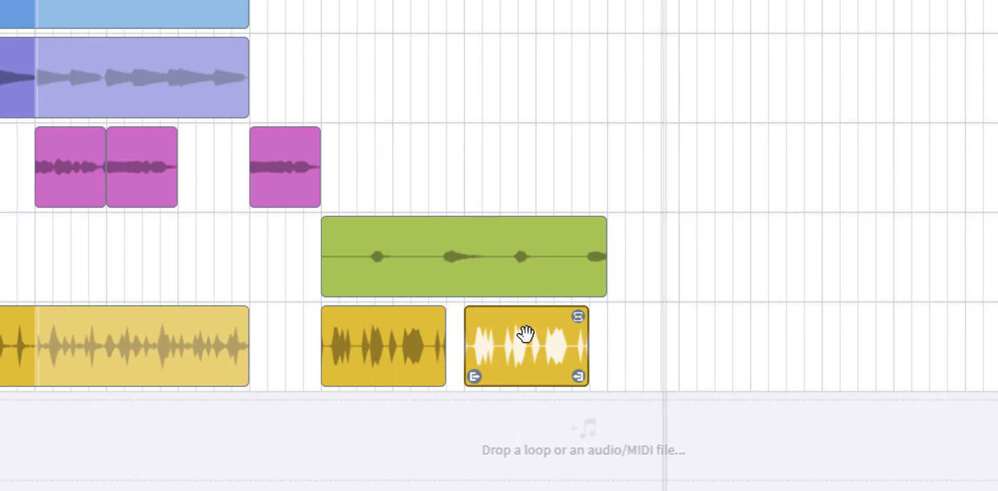
mouse_move(465, 371)
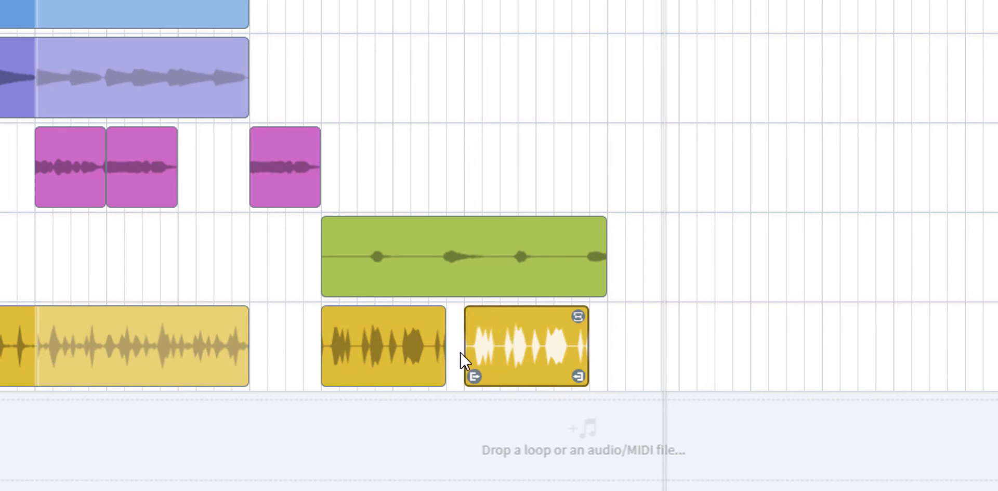
mouse_move(451, 268)
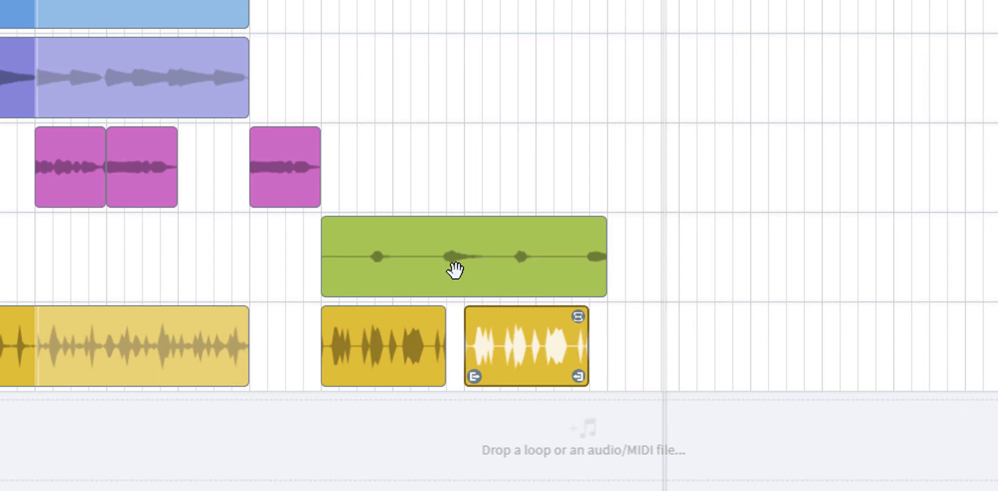
mouse_move(454, 282)
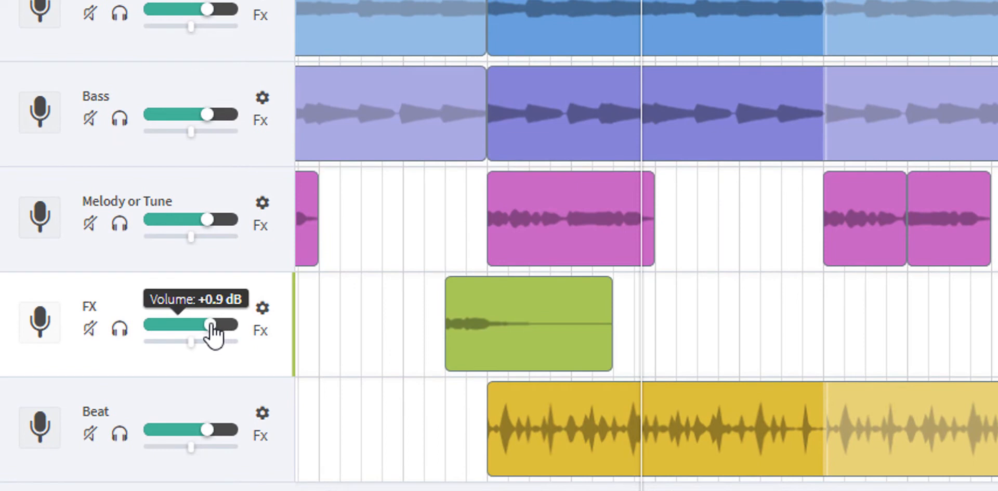
left_click_drag(216, 324, 177, 325)
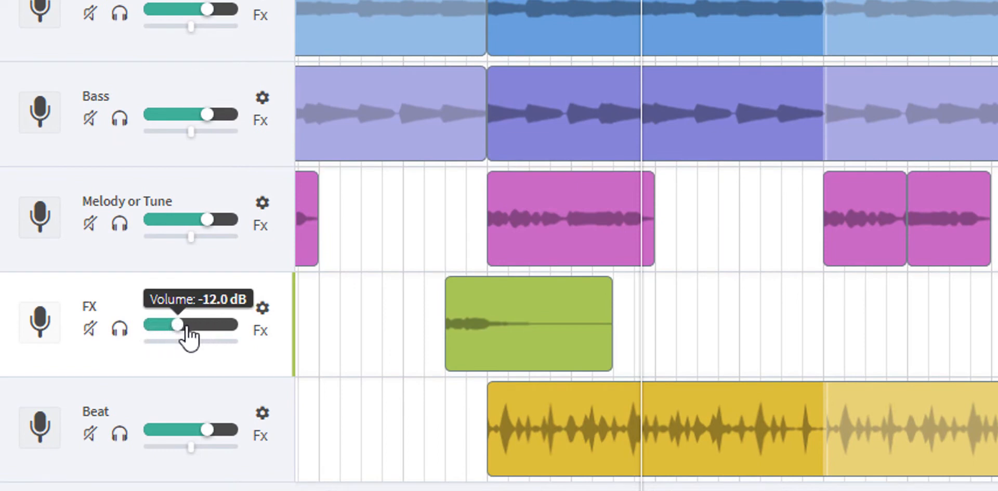
left_click_drag(177, 324, 225, 324)
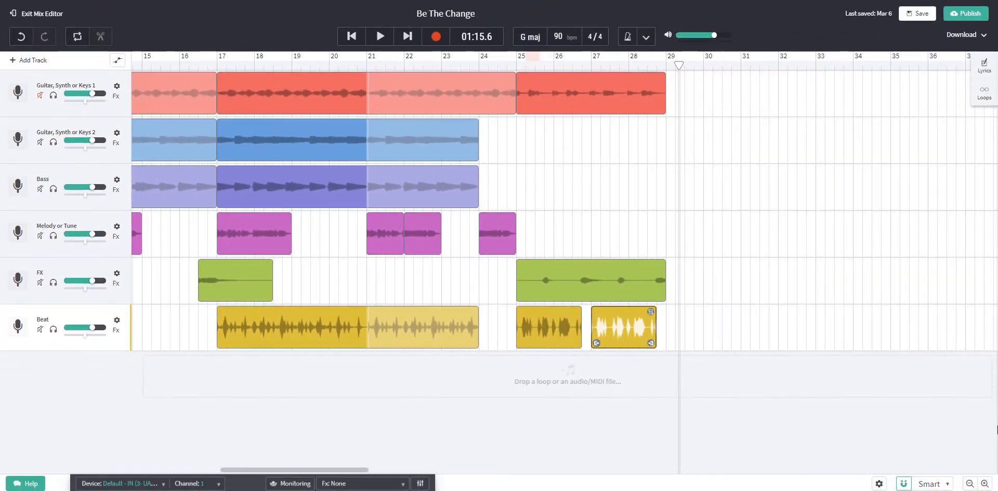
left_click(235, 280)
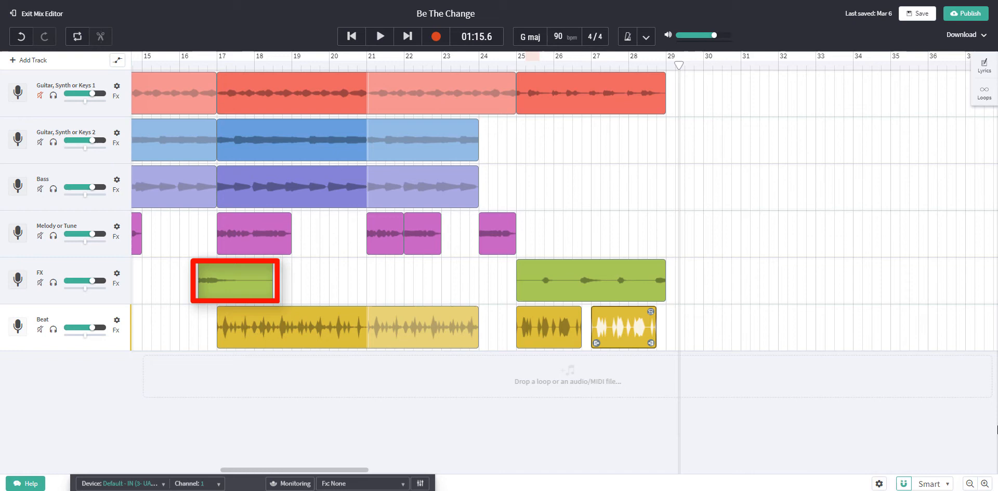
left_click(589, 280)
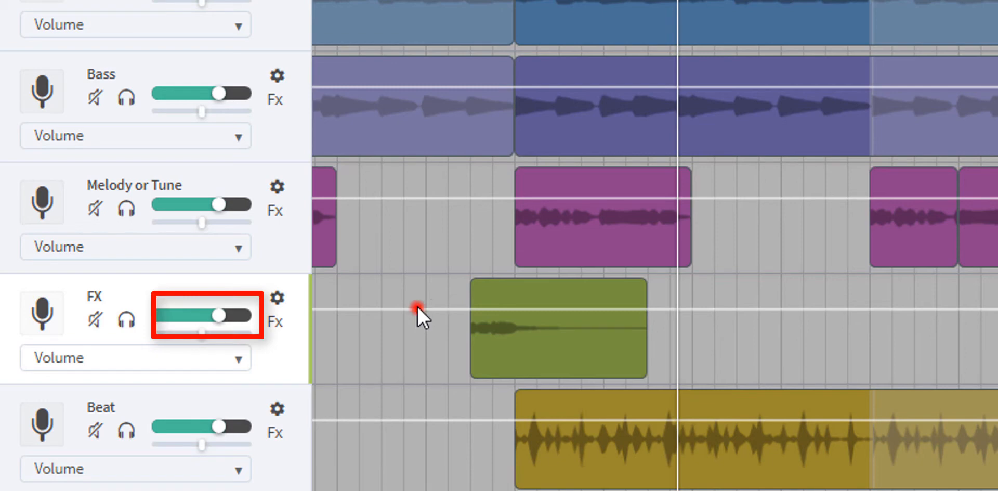
- Raise the FX track's volume automation line to +6 dB, lower it again and fine-tune it
left_click_drag(221, 314, 245, 314)
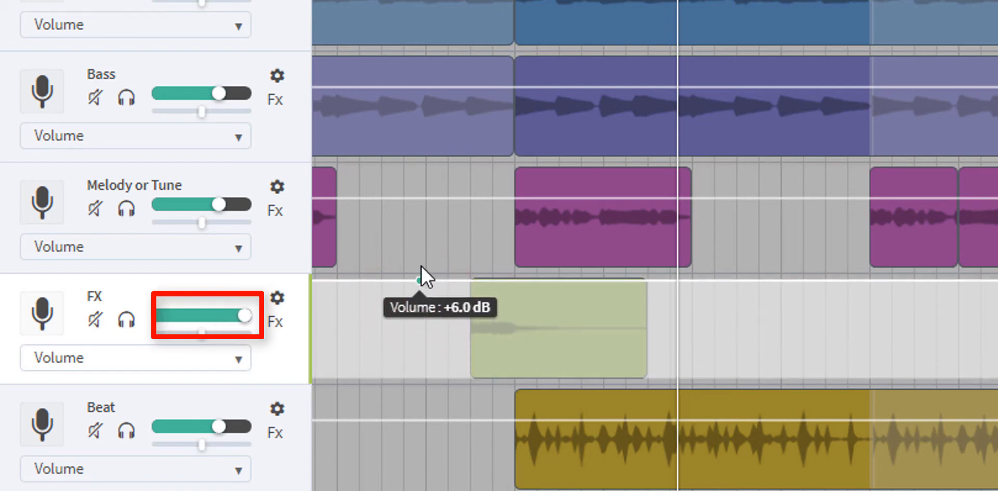
left_click_drag(243, 314, 207, 314)
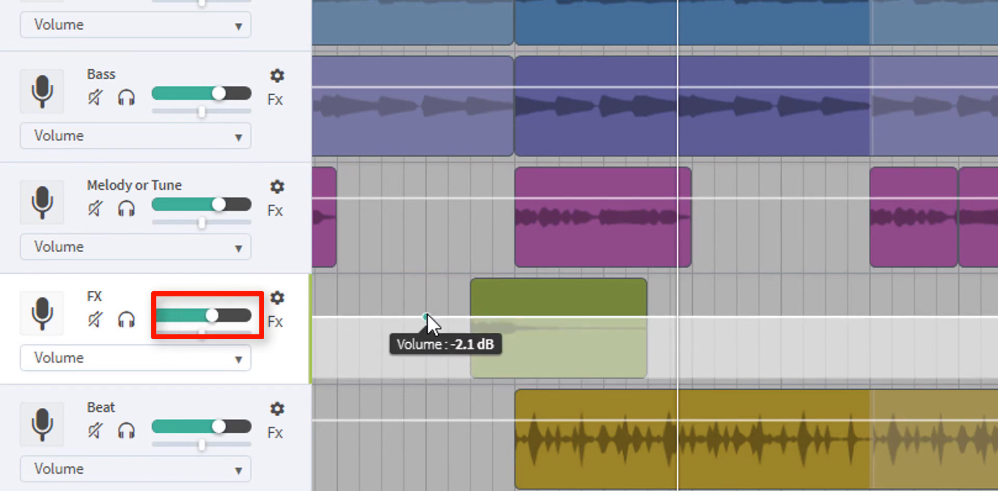
left_click_drag(427, 321, 427, 305)
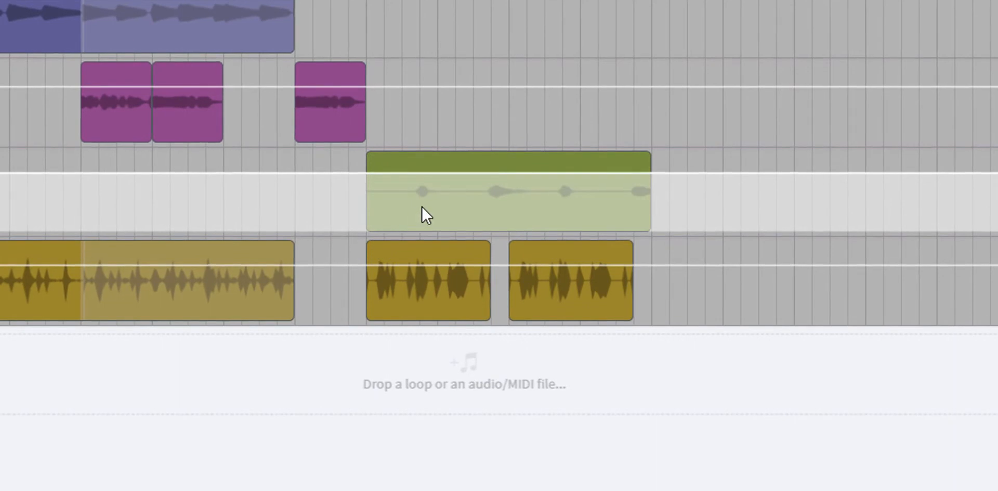
mouse_move(394, 182)
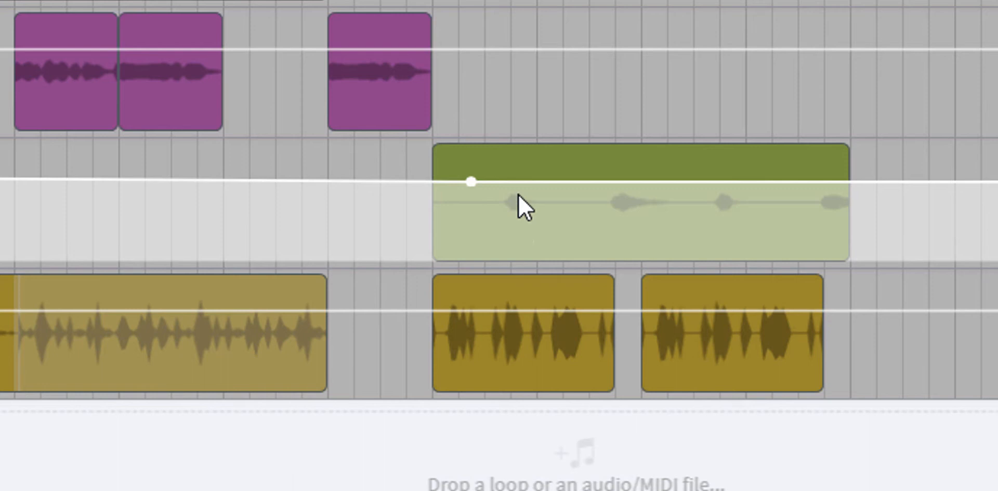
- Add three volume points early in the FX clip and lift the middle one above +0.9 dB into a bump
left_click_drag(471, 183, 525, 185)
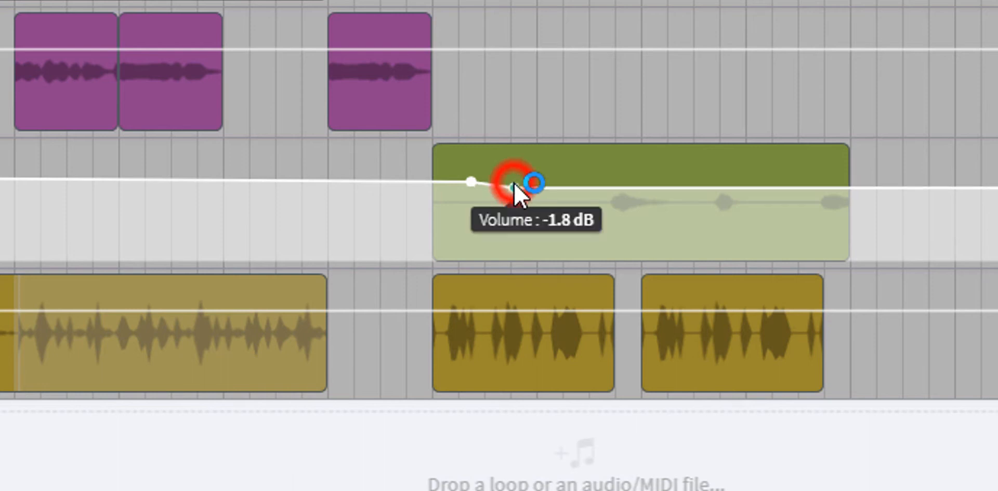
left_click_drag(531, 183, 513, 186)
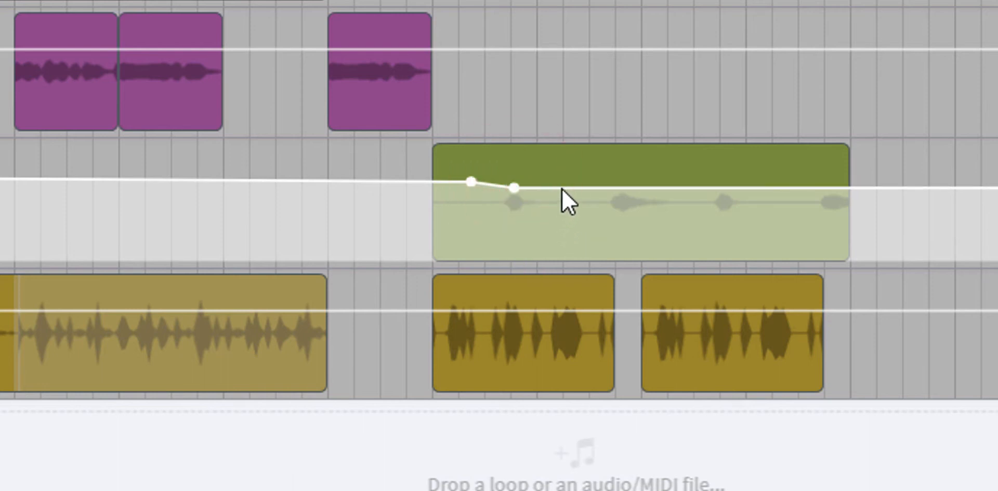
left_click_drag(514, 186, 555, 193)
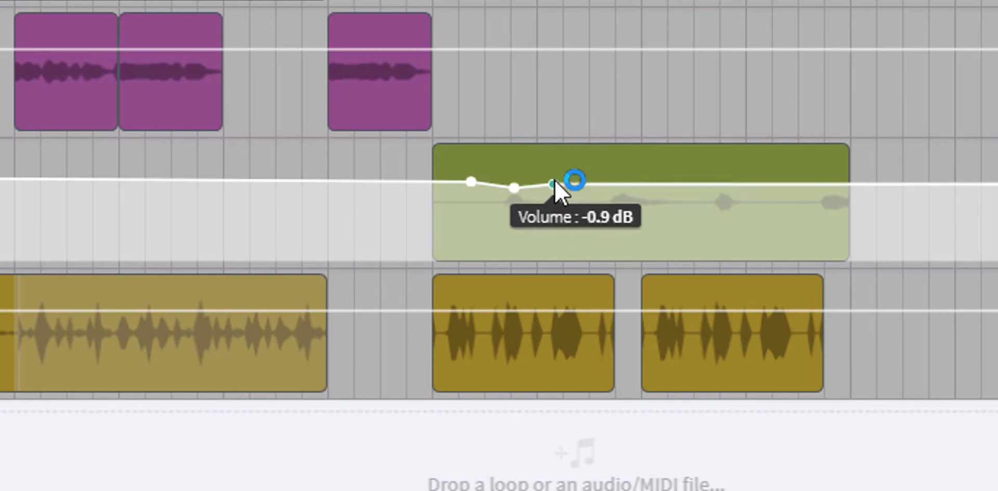
left_click_drag(551, 183, 512, 188)
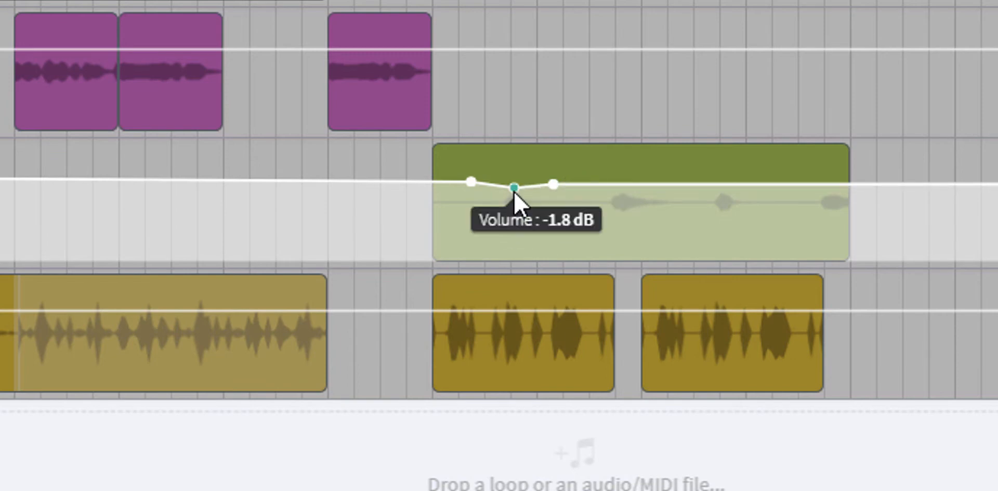
left_click_drag(513, 188, 512, 174)
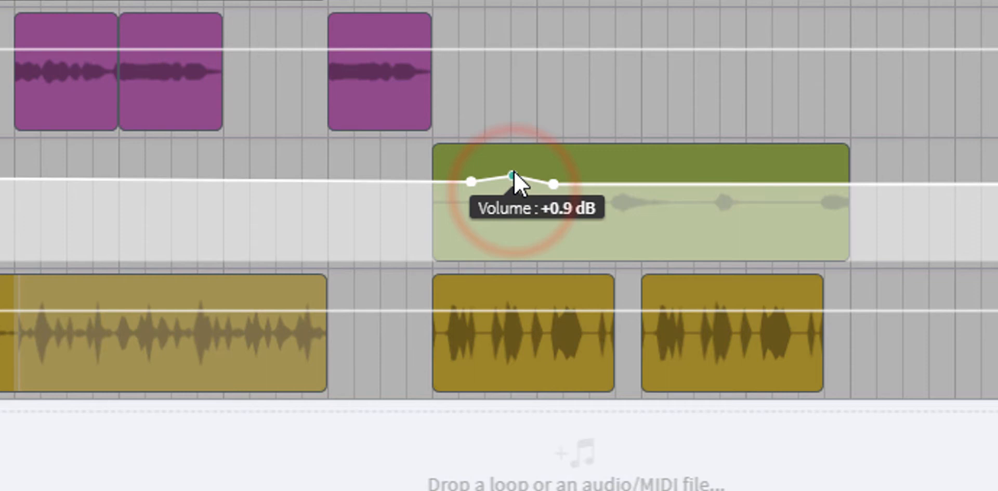
left_click_drag(515, 174, 514, 159)
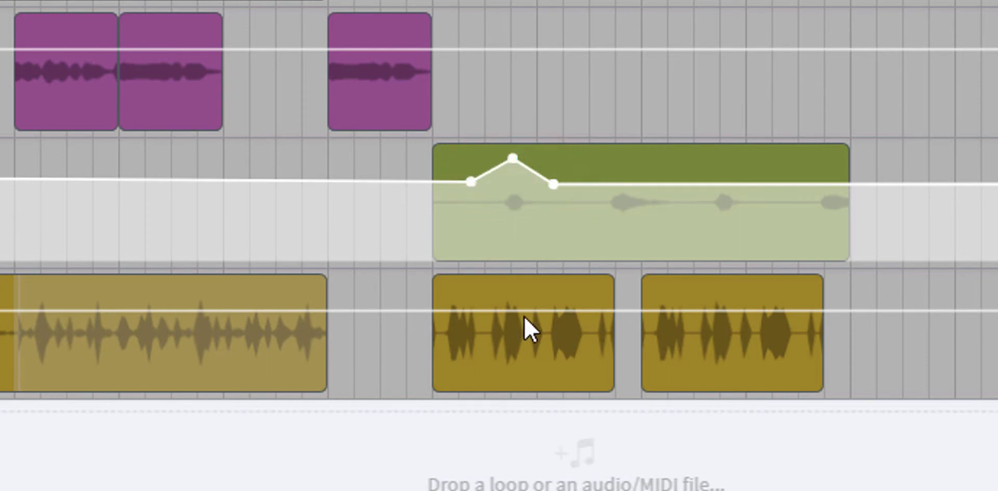
mouse_move(487, 215)
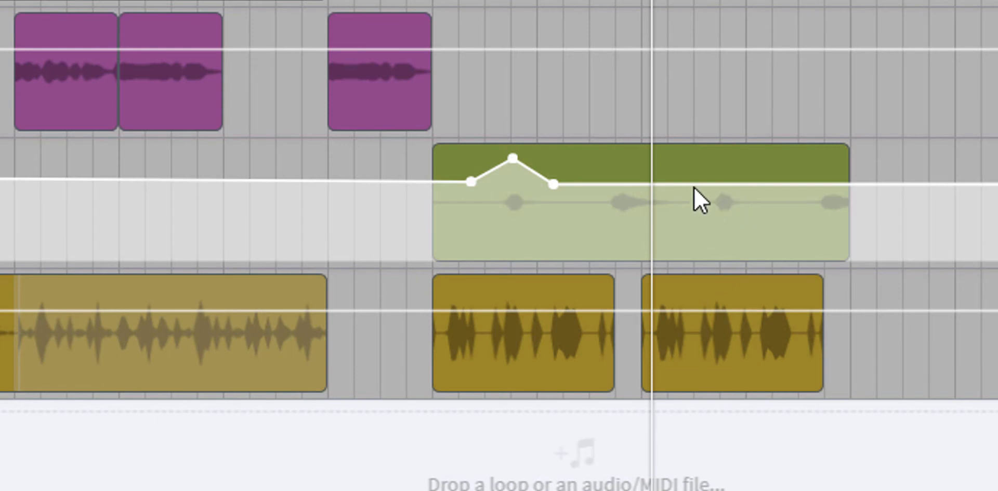
- Add points further along the FX clip and shape a second small volume bump
left_click(686, 199)
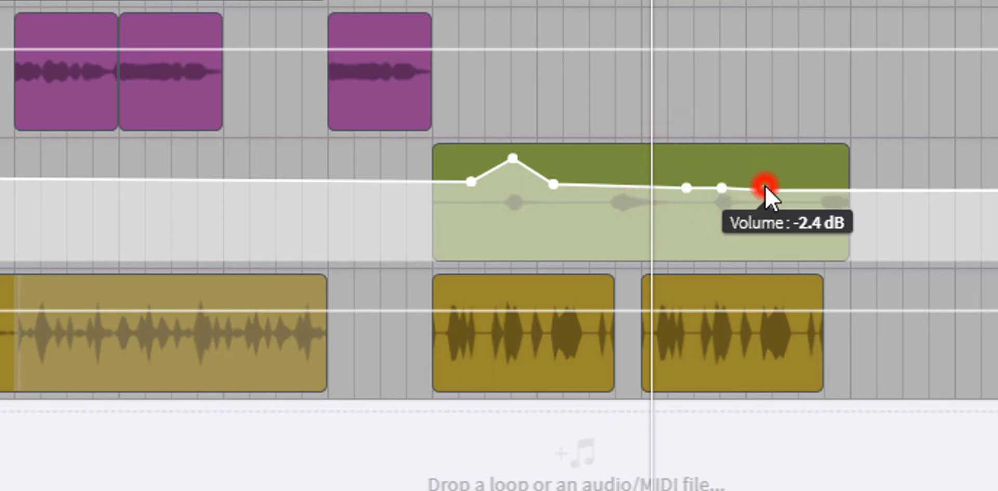
left_click_drag(761, 180, 719, 185)
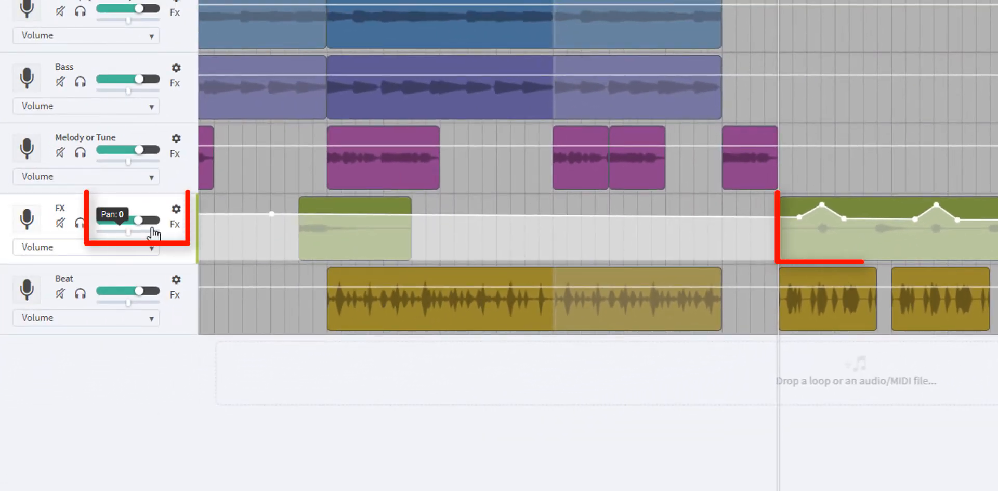
mouse_move(428, 342)
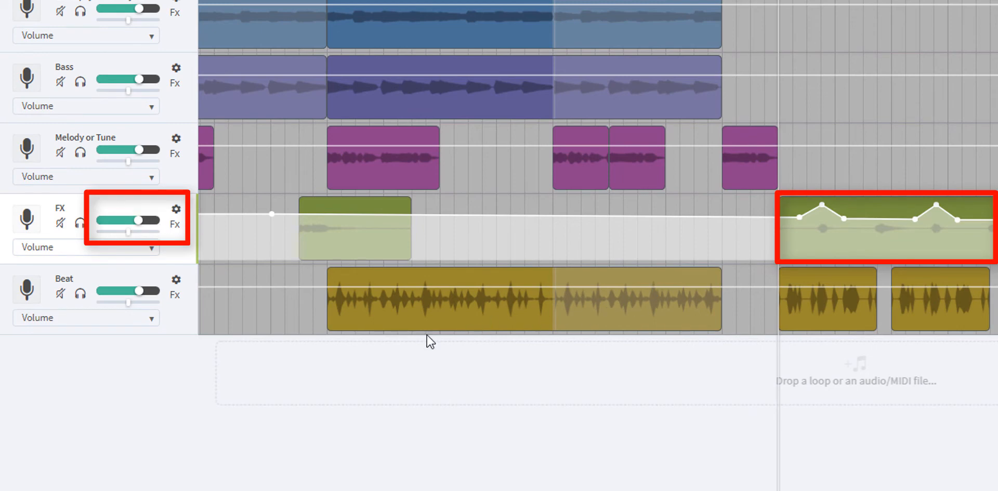
mouse_move(175, 389)
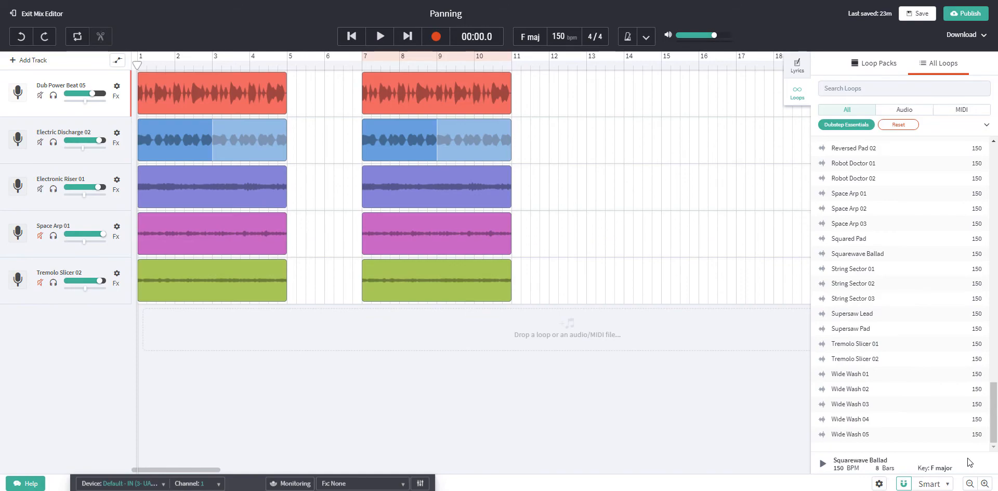
- Move a loop track's pan slider toward the left in the Panning project
left_click(380, 36)
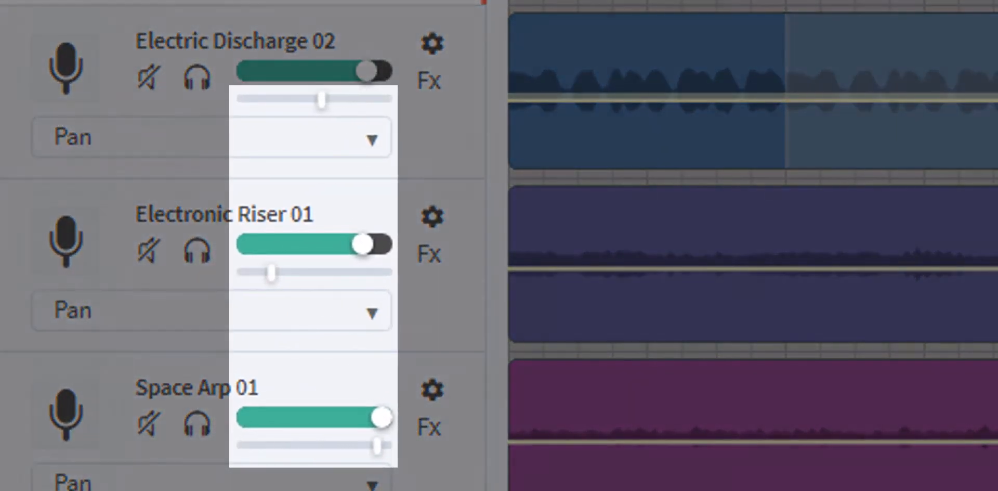
left_click_drag(323, 99, 246, 100)
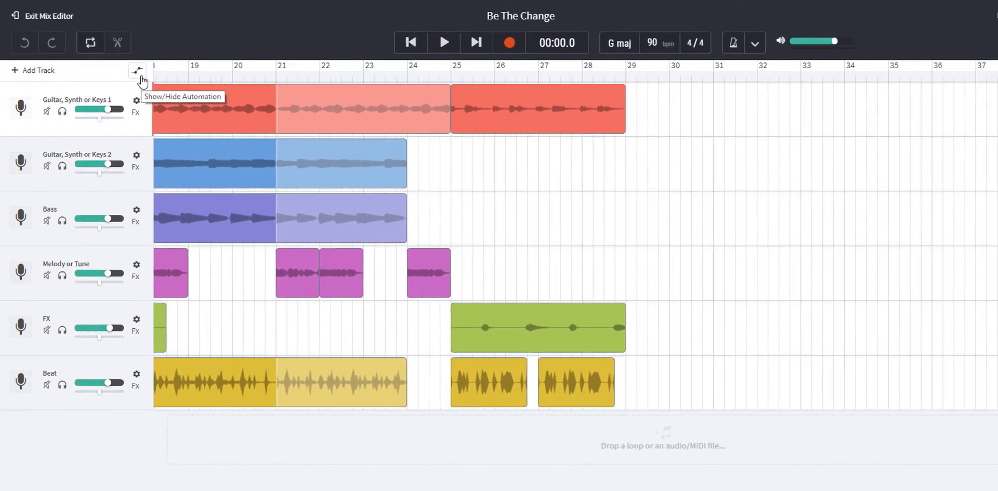
- Show the automation lanes and set the FX track's automation type to Pan
left_click(136, 70)
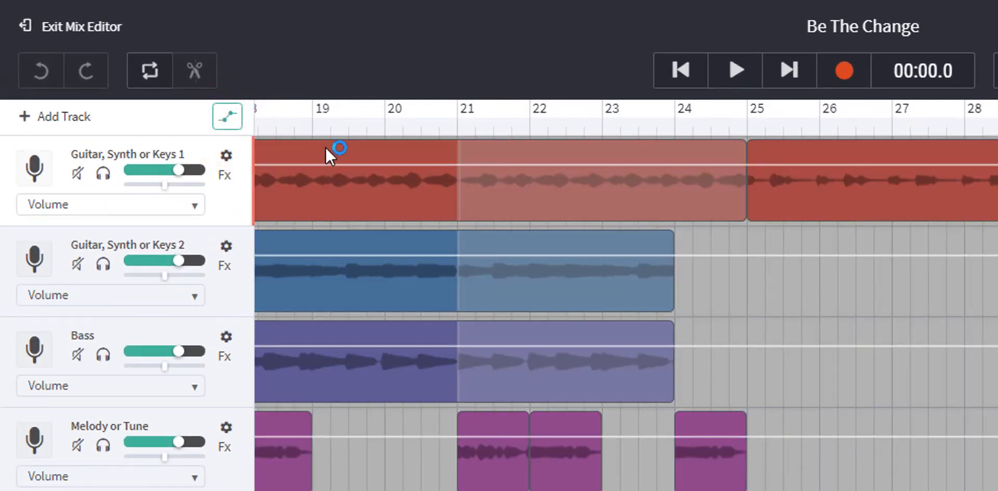
scroll("down", 3)
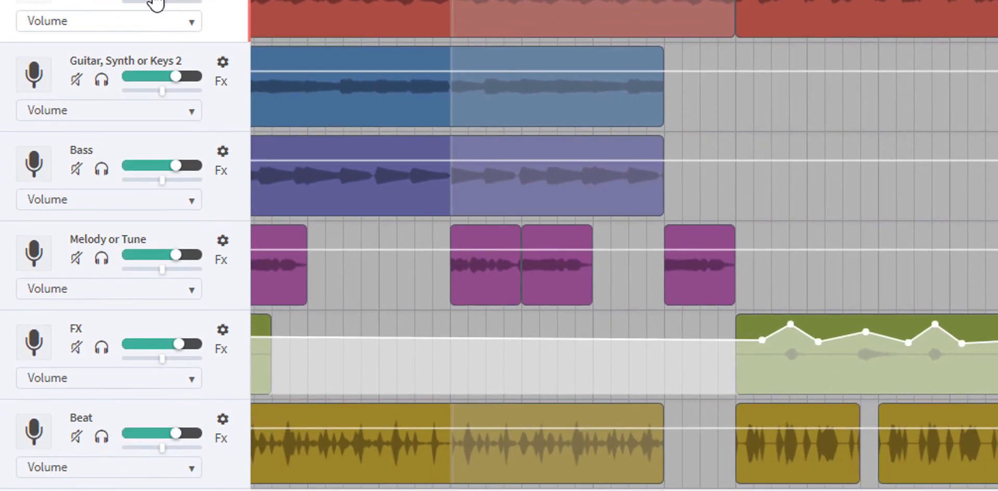
mouse_move(123, 443)
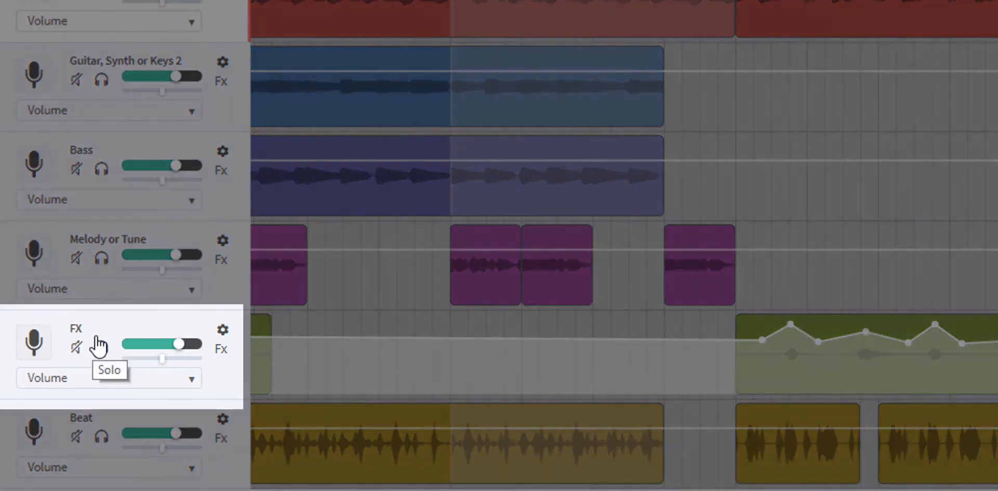
mouse_move(105, 385)
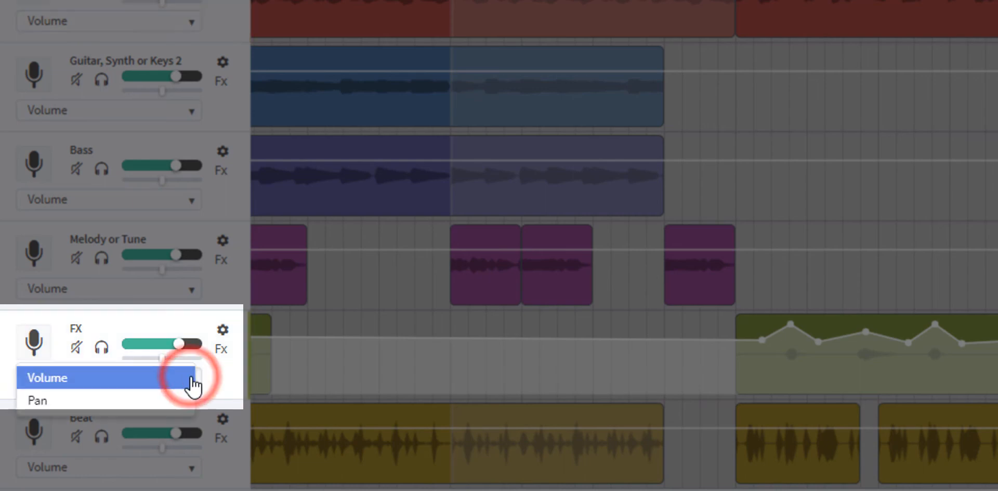
left_click(37, 399)
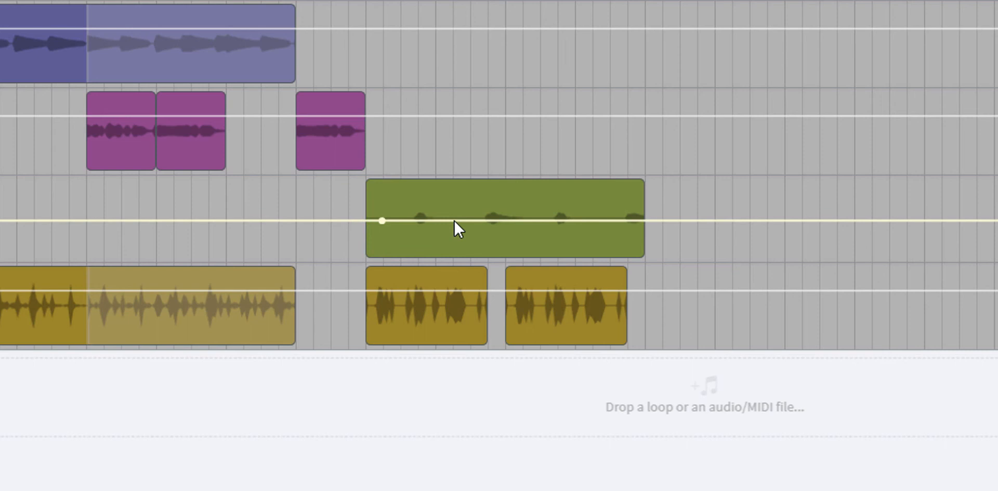
- Add pan points at the FX clip's start and raise the middle one into a first peak
left_click(433, 222)
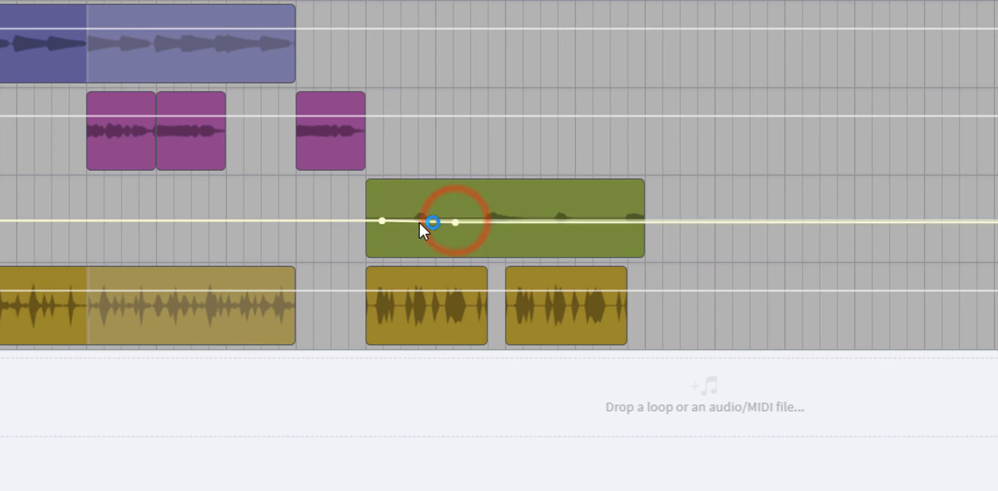
left_click_drag(435, 222, 417, 219)
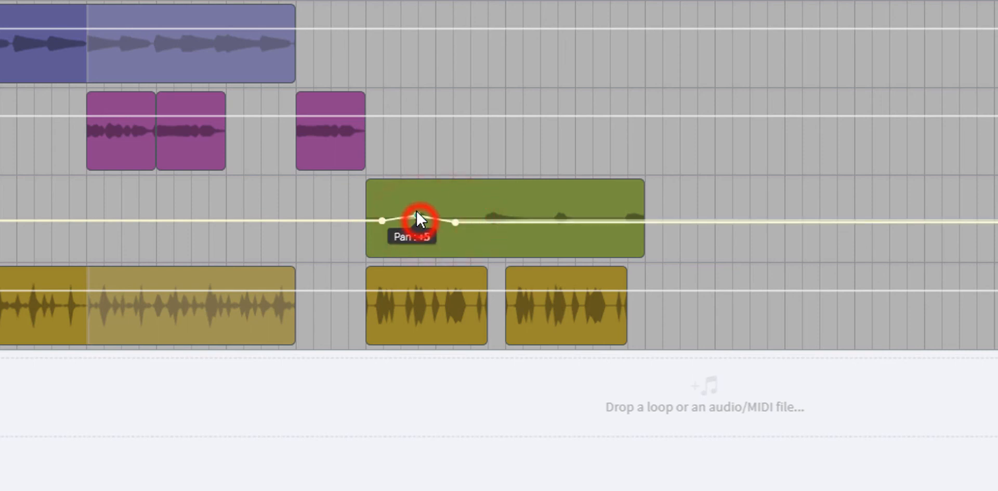
left_click_drag(417, 220, 416, 185)
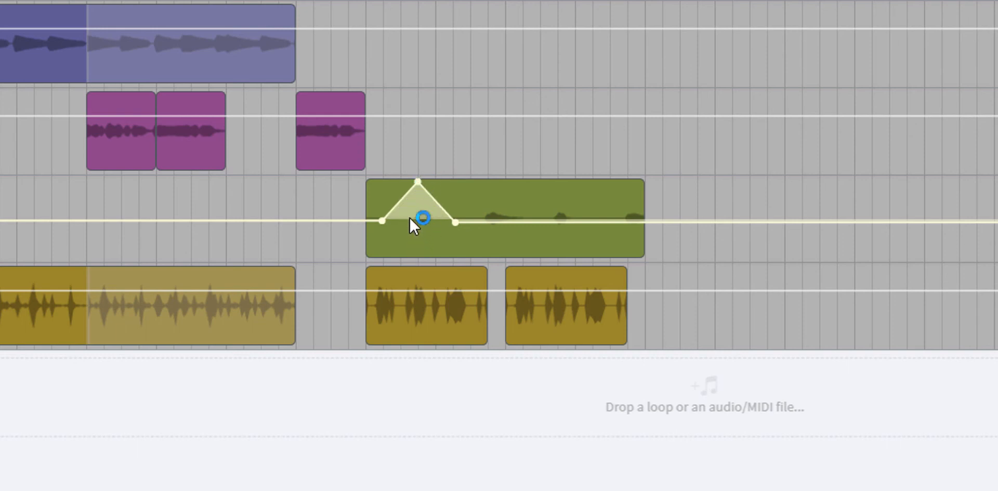
mouse_move(435, 253)
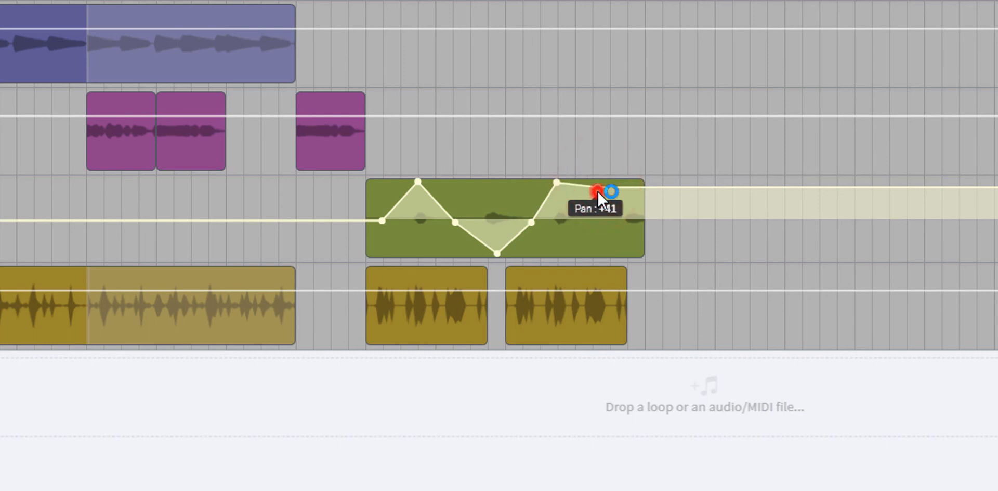
- Pull a later pan point to the opposite side and return to center near the clip end, around −46
left_click_drag(599, 192, 599, 258)
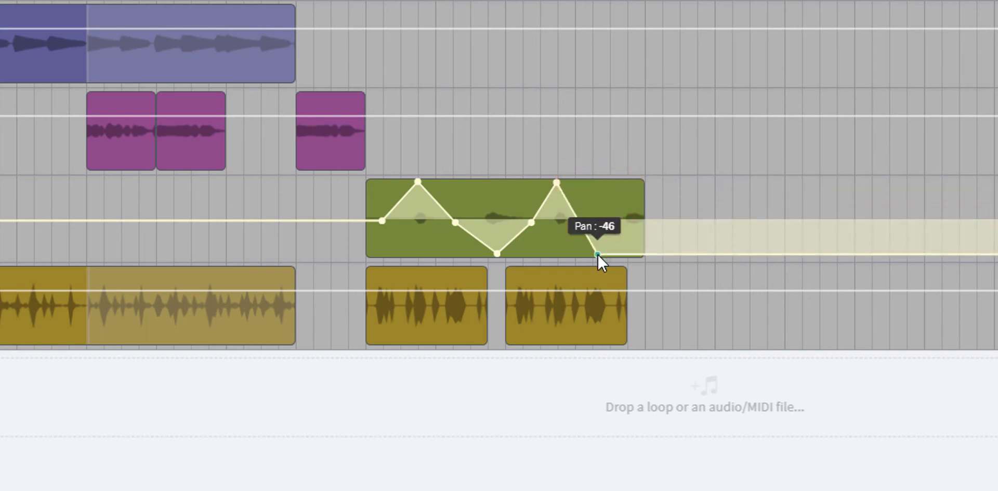
left_click_drag(596, 255, 646, 221)
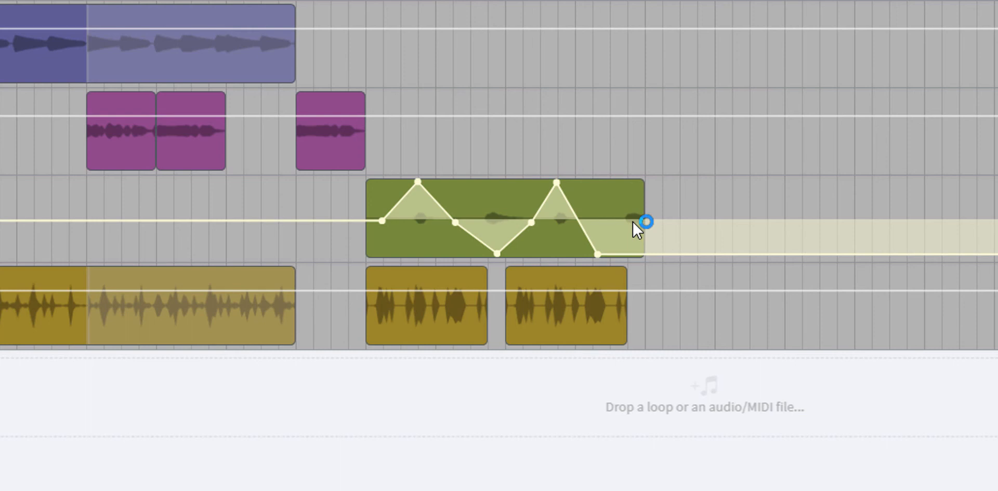
left_click_drag(645, 221, 627, 218)
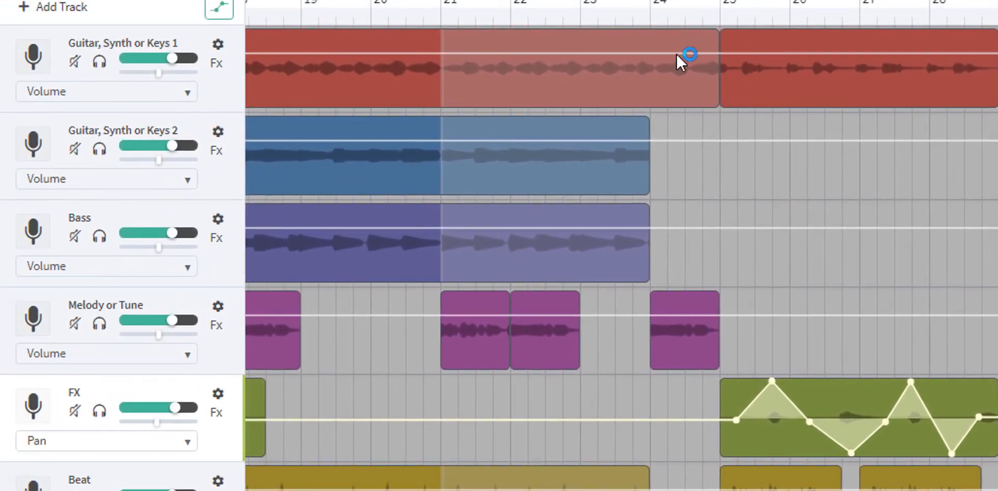
- Give the synth's later clip a pan sweep with start and end points on opposite sides
left_click(106, 91)
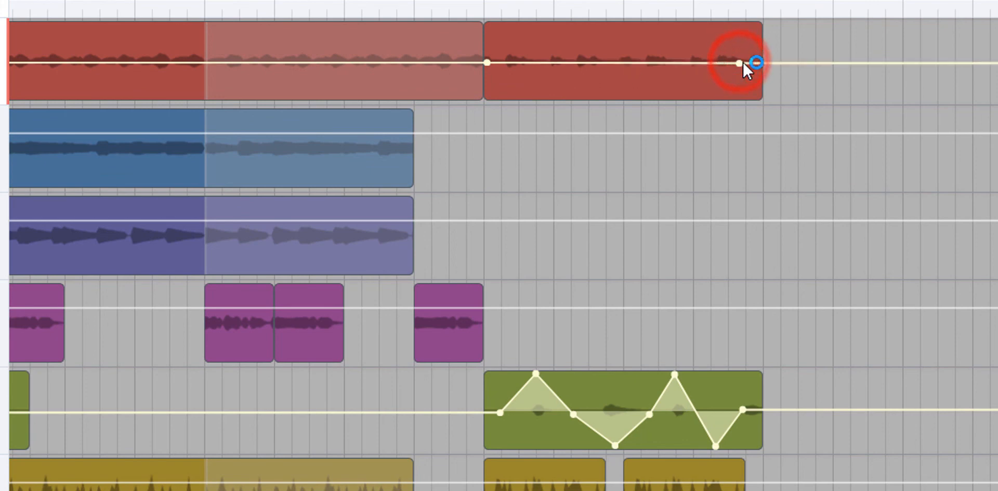
left_click_drag(738, 63, 750, 39)
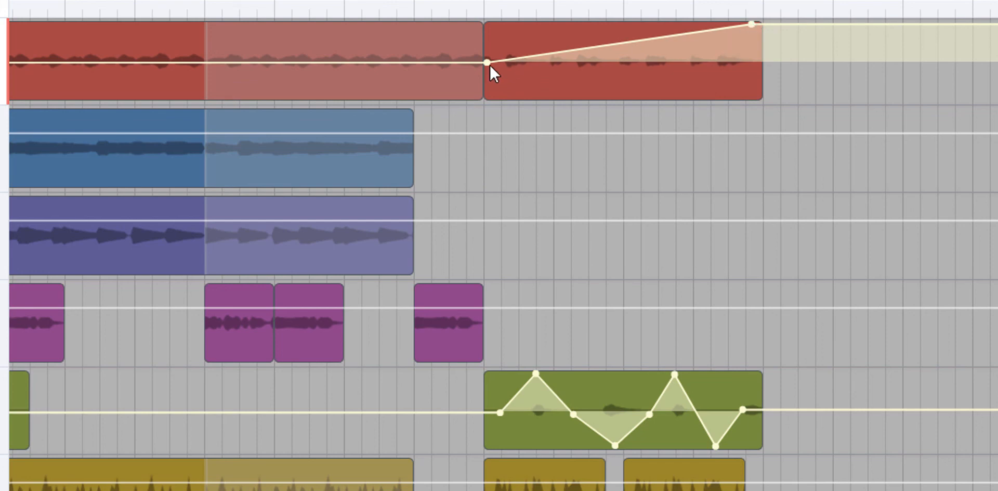
left_click(485, 62)
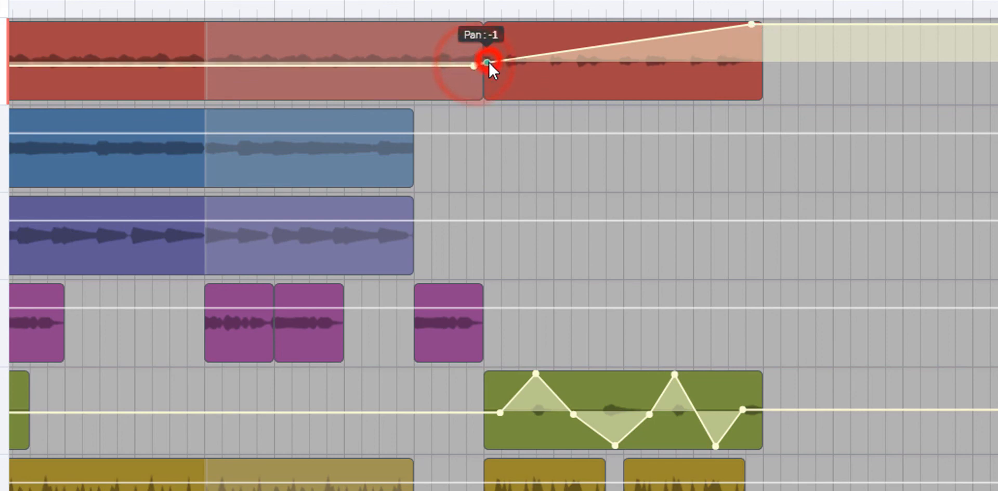
left_click_drag(474, 66, 483, 101)
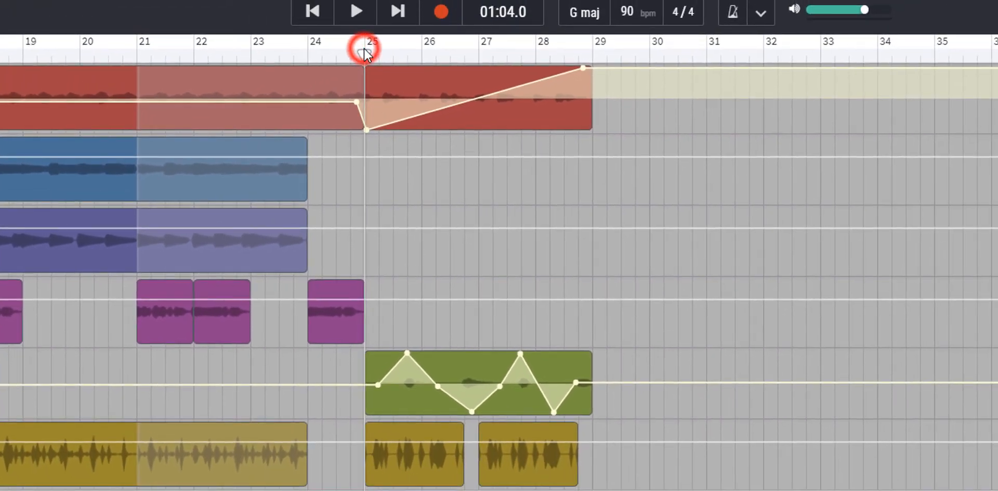
left_click(358, 12)
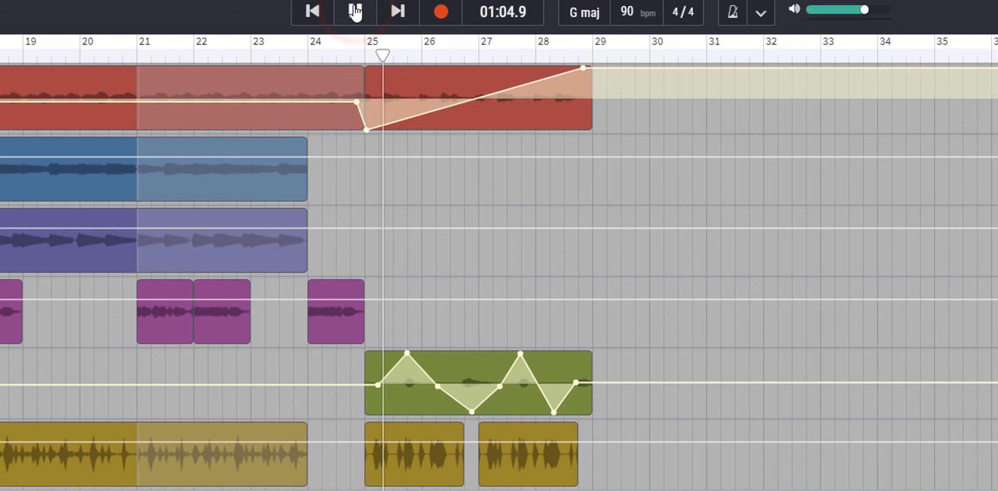
left_click(355, 12)
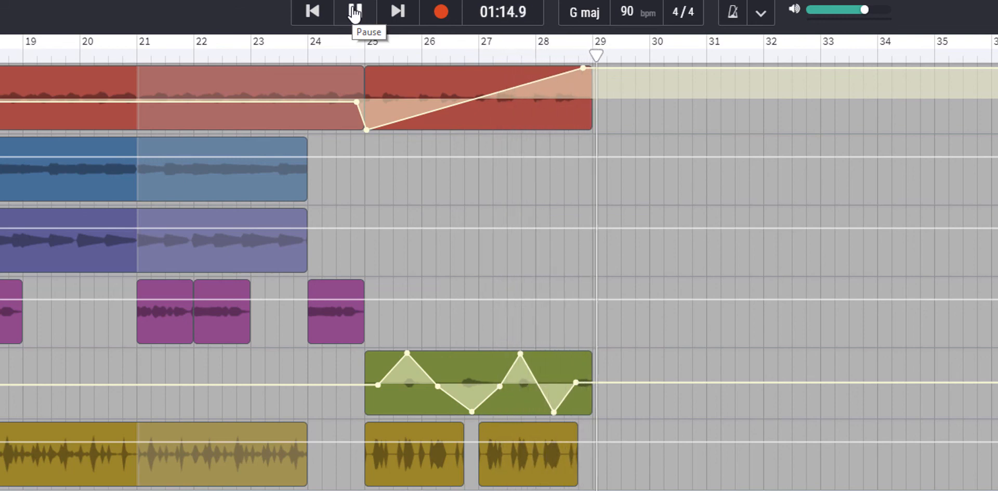
left_click(354, 12)
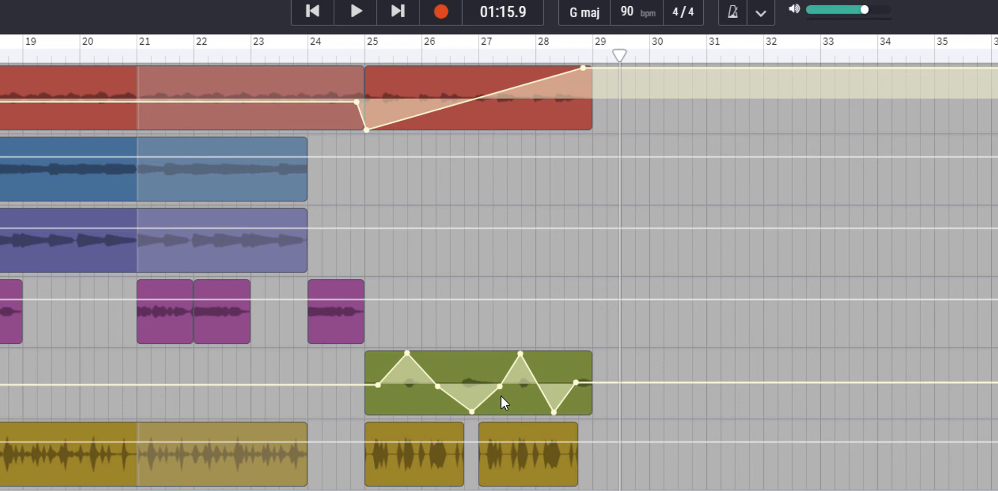
- Adjust the FX zigzag peaks and nudge the synth sweep's start point back toward center
left_click_drag(503, 401, 407, 355)
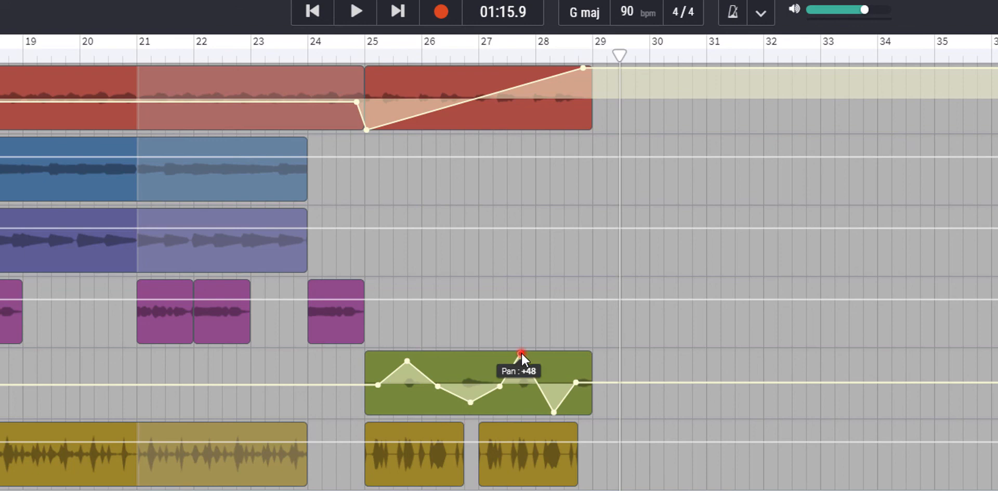
left_click_drag(521, 354, 553, 410)
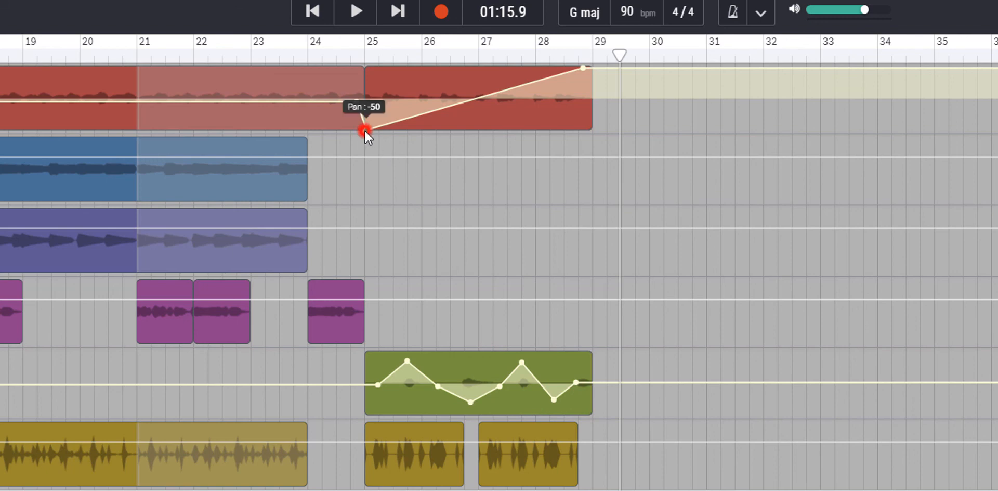
left_click_drag(365, 132, 579, 76)
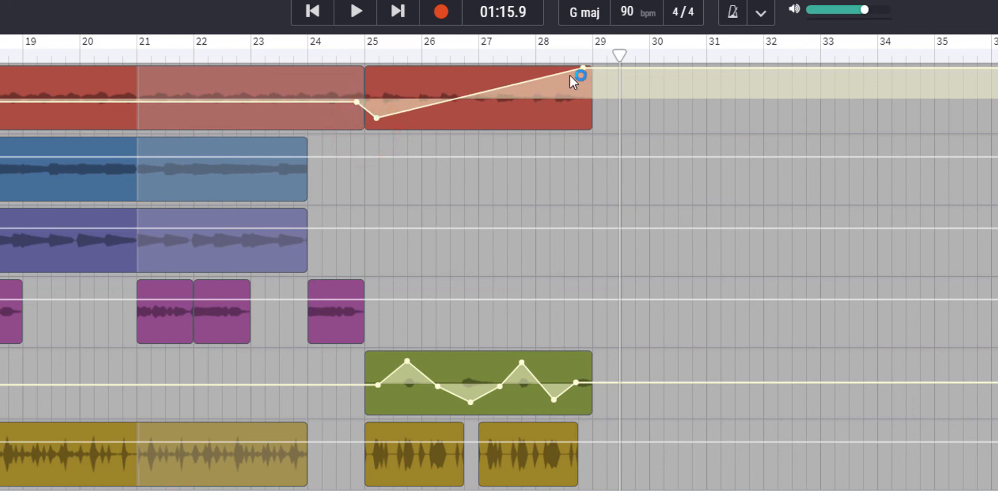